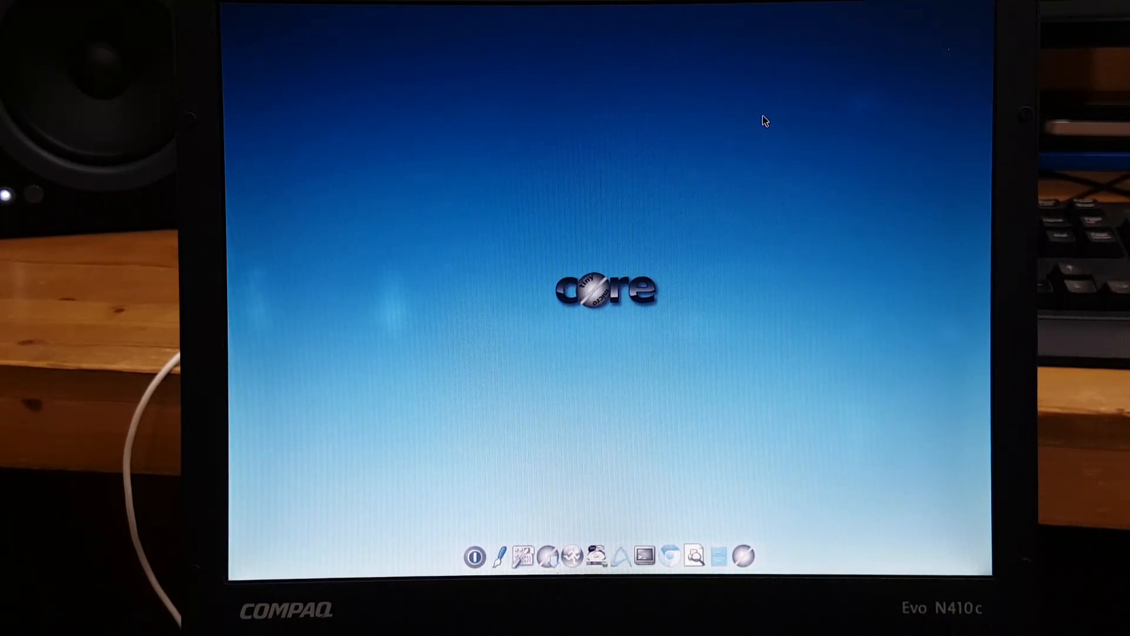
mouse_move(524, 353)
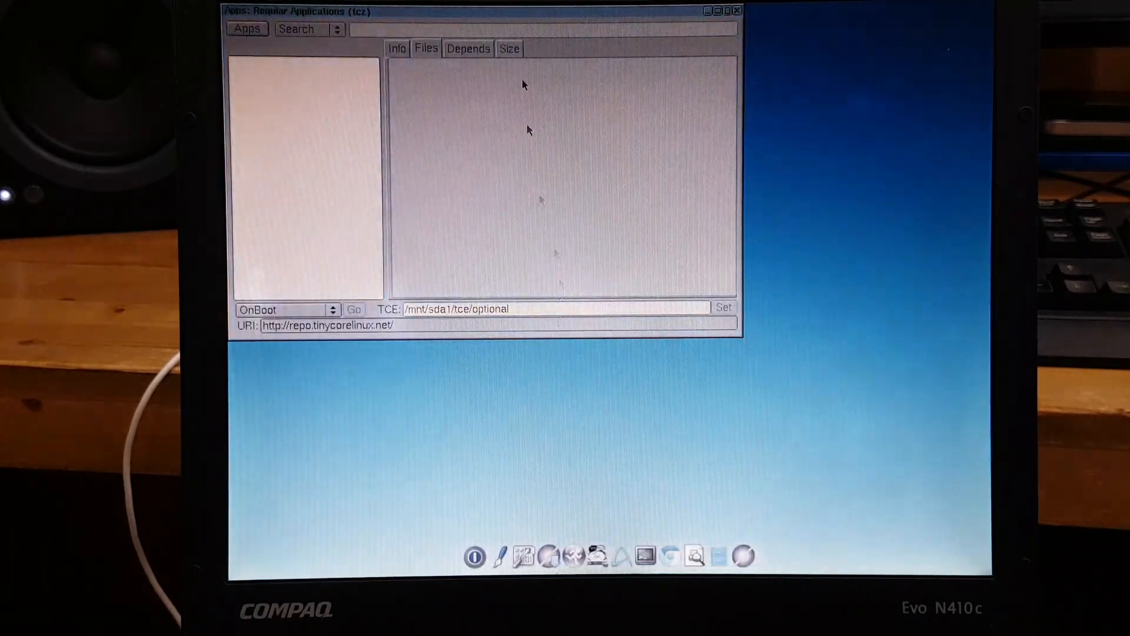
Browse the remote Cloud extensions and filter the list with 'chr' to show Chromium packages.
left_click(246, 29)
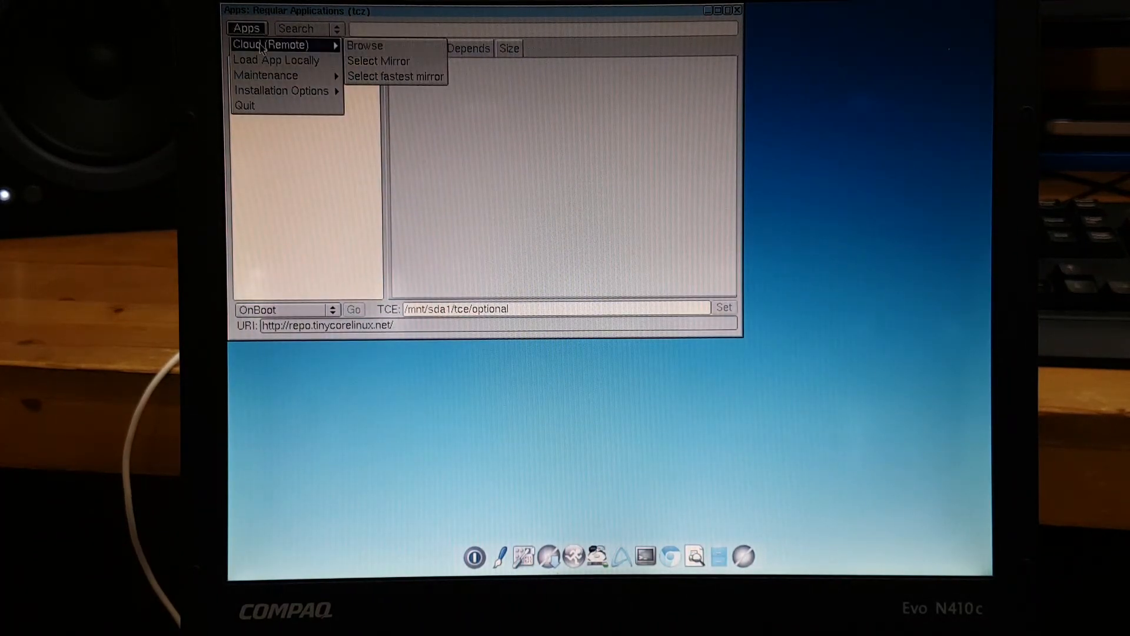
left_click(365, 45)
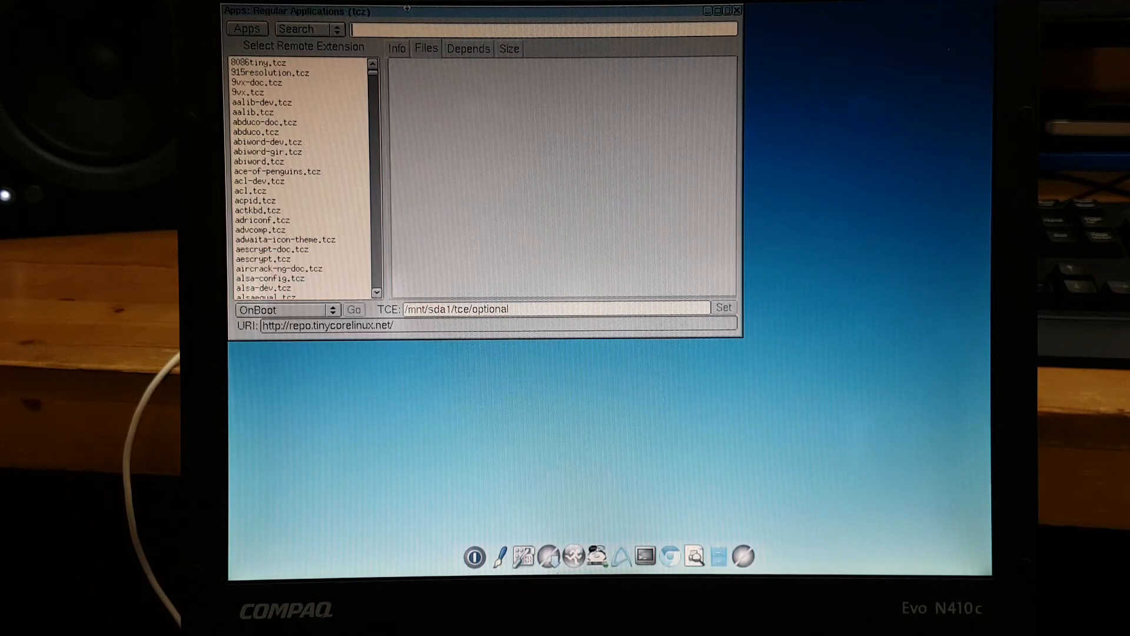
type("chr")
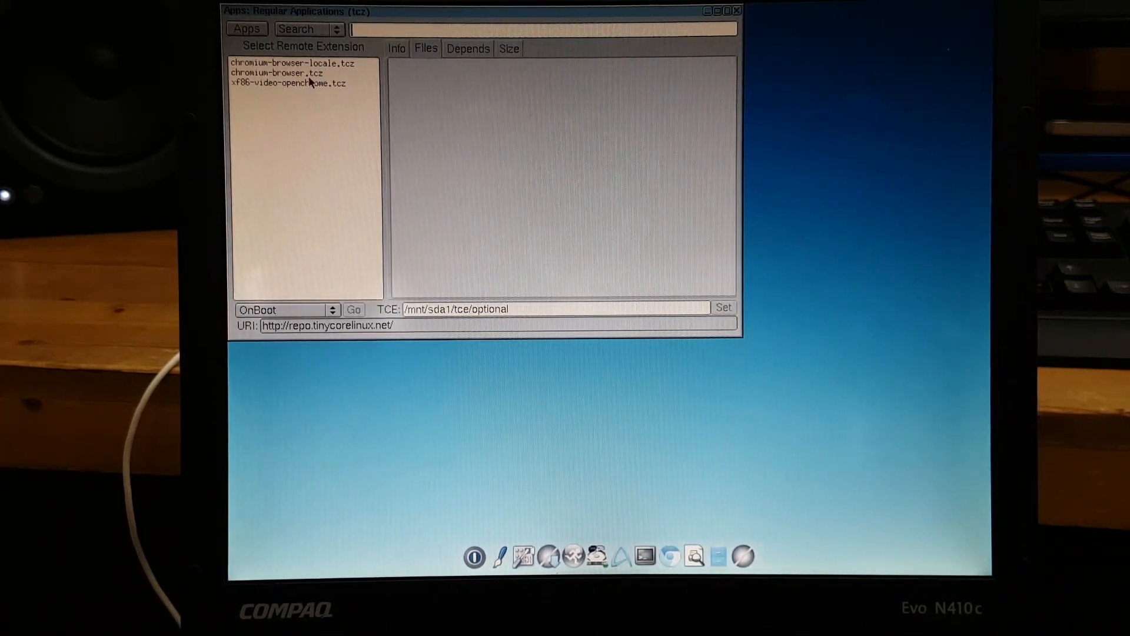
View chromium-browser.tcz's Info, close Apps, and launch Chromium from the desktop launcher.
left_click(289, 73)
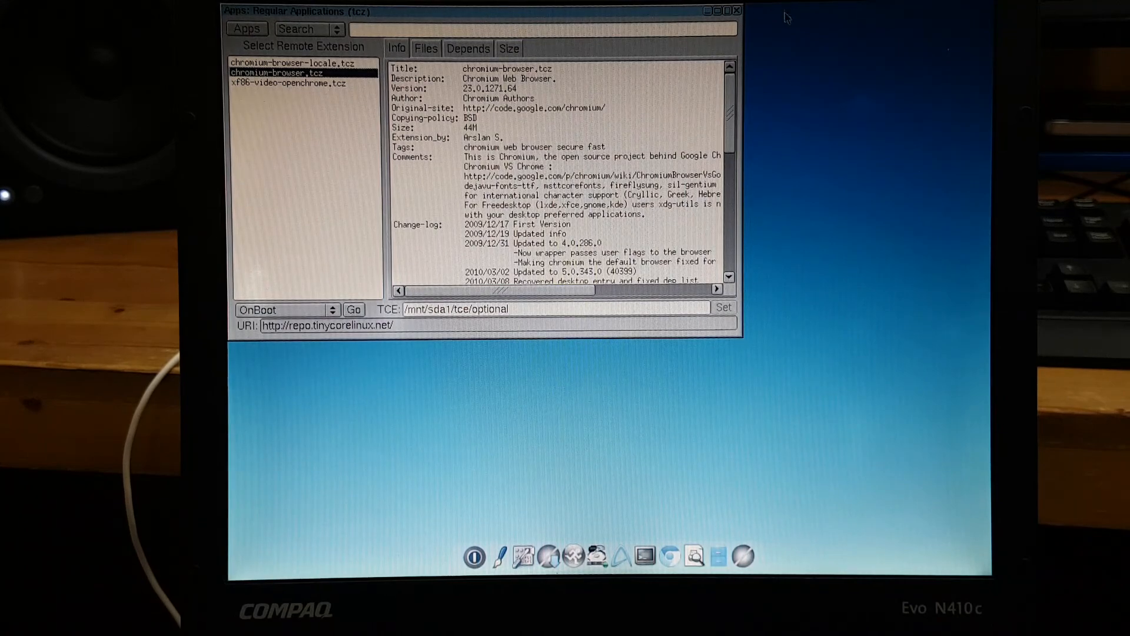
mouse_move(627, 78)
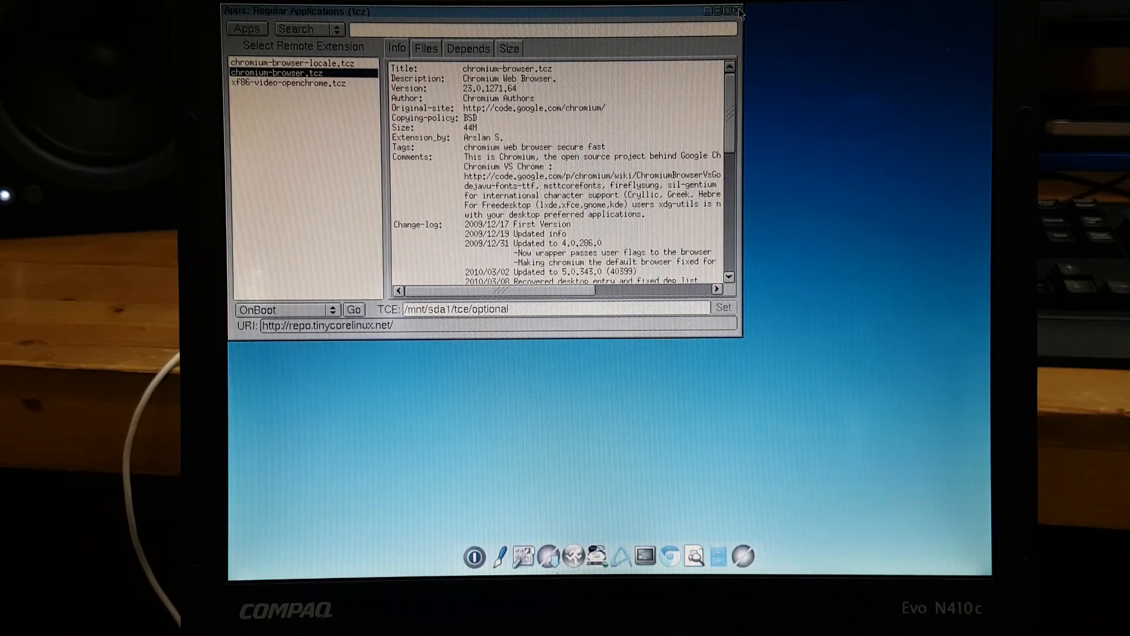
left_click(737, 11)
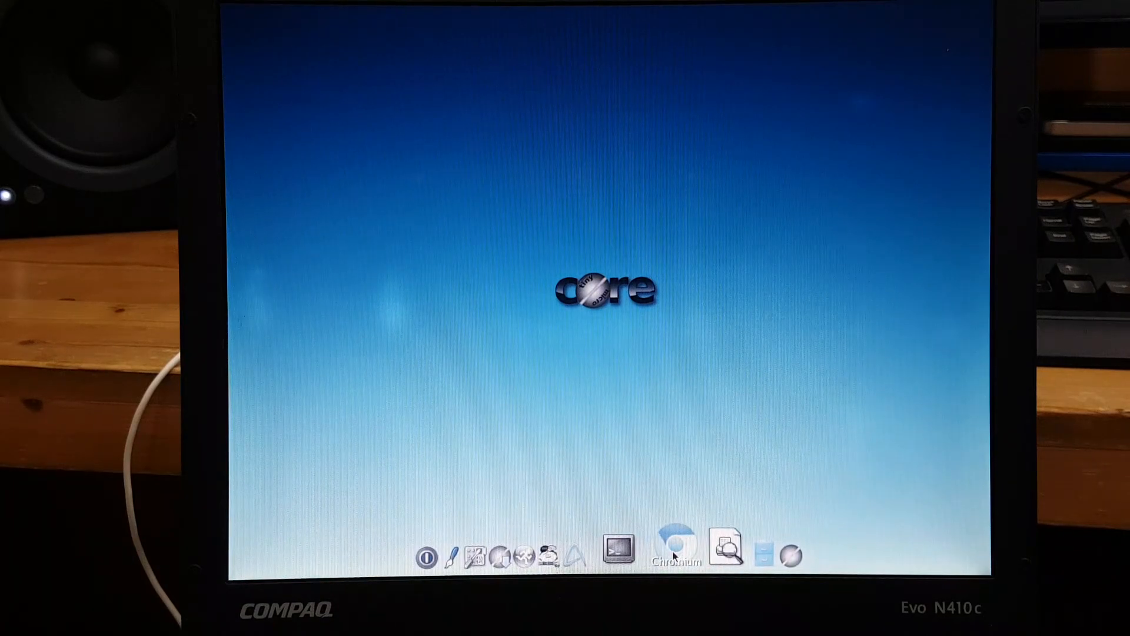
left_click(677, 546)
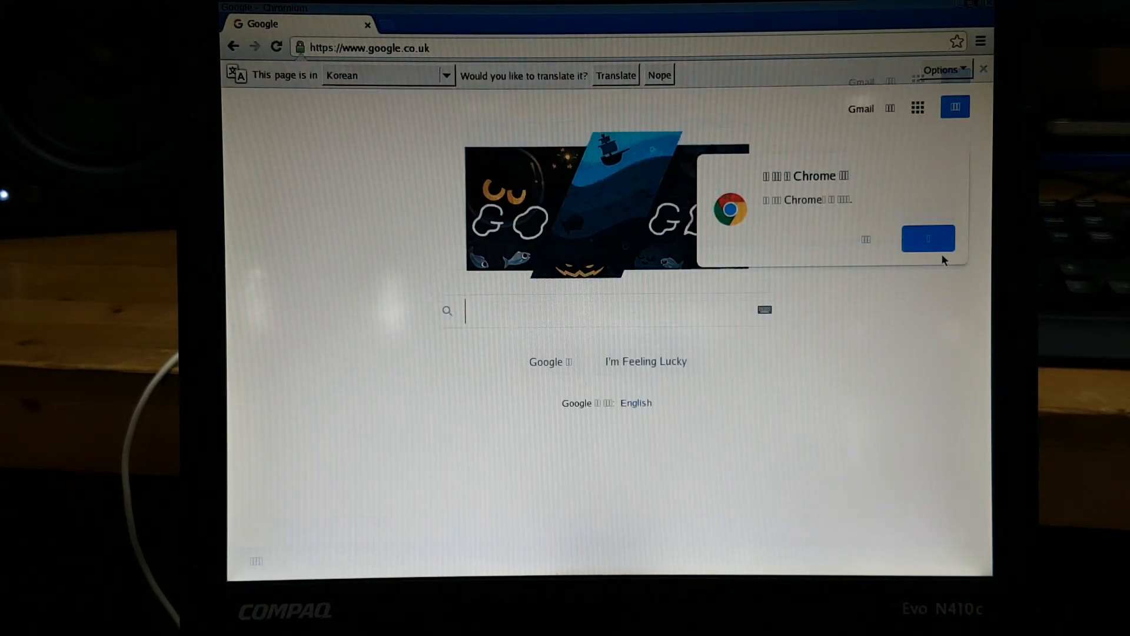
Dismiss the Chrome promotion popup on the google.co.uk homepage.
left_click(928, 239)
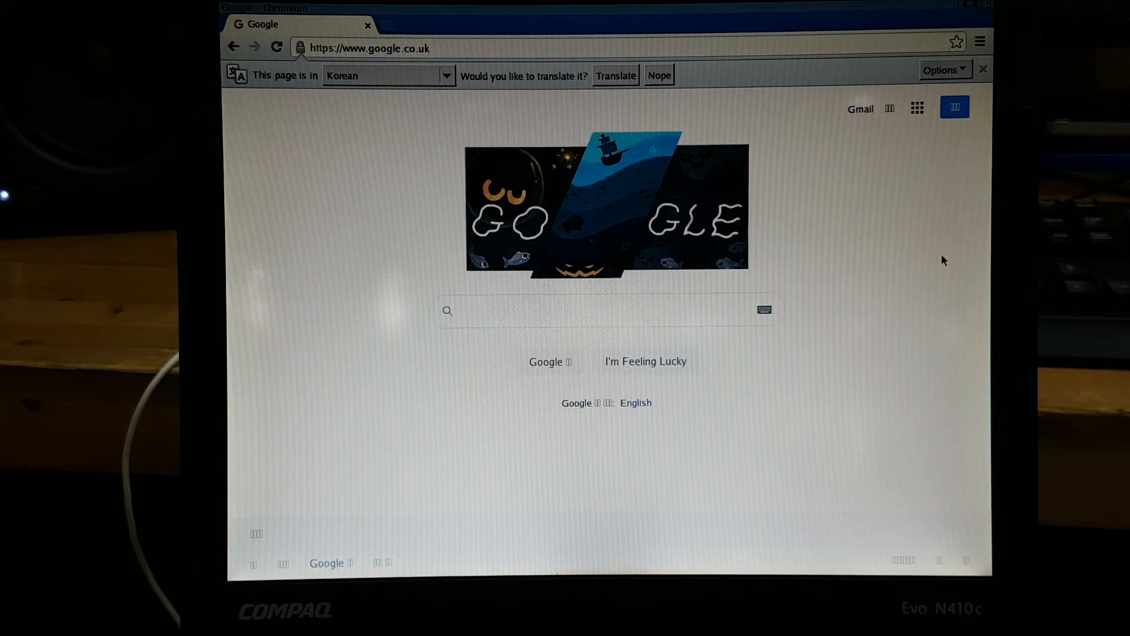
left_click(606, 310)
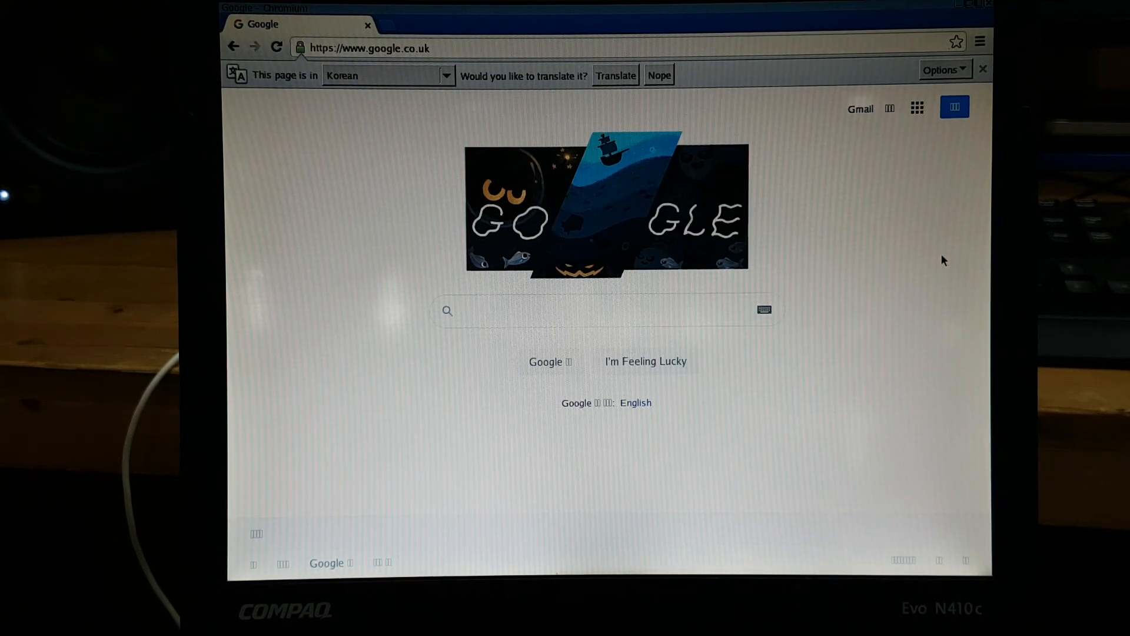
left_click(606, 310)
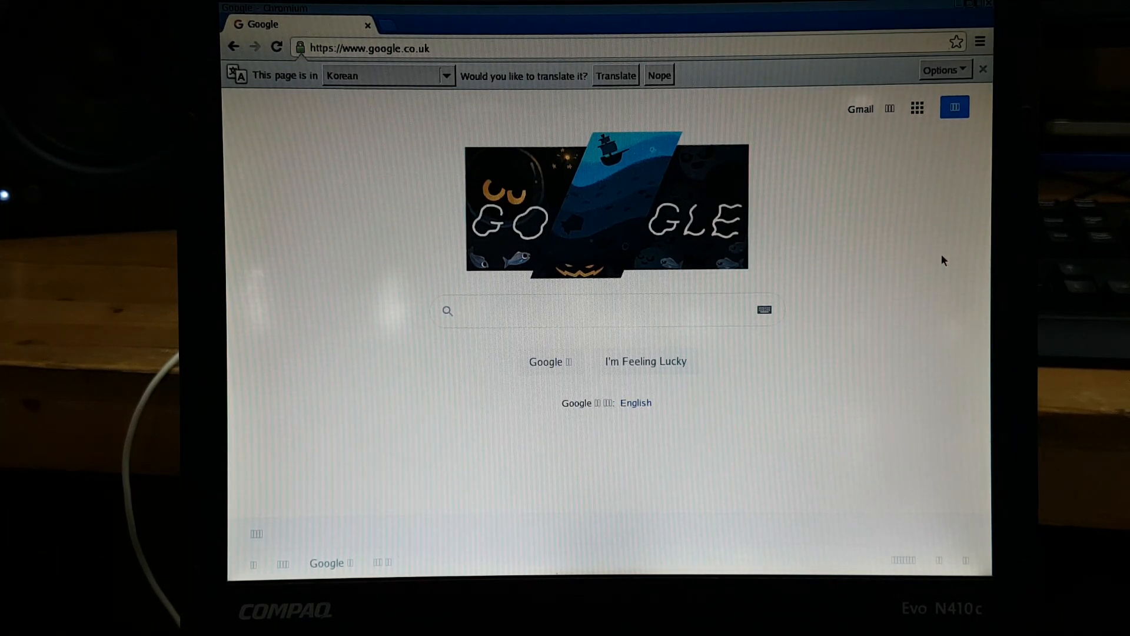
left_click(605, 310)
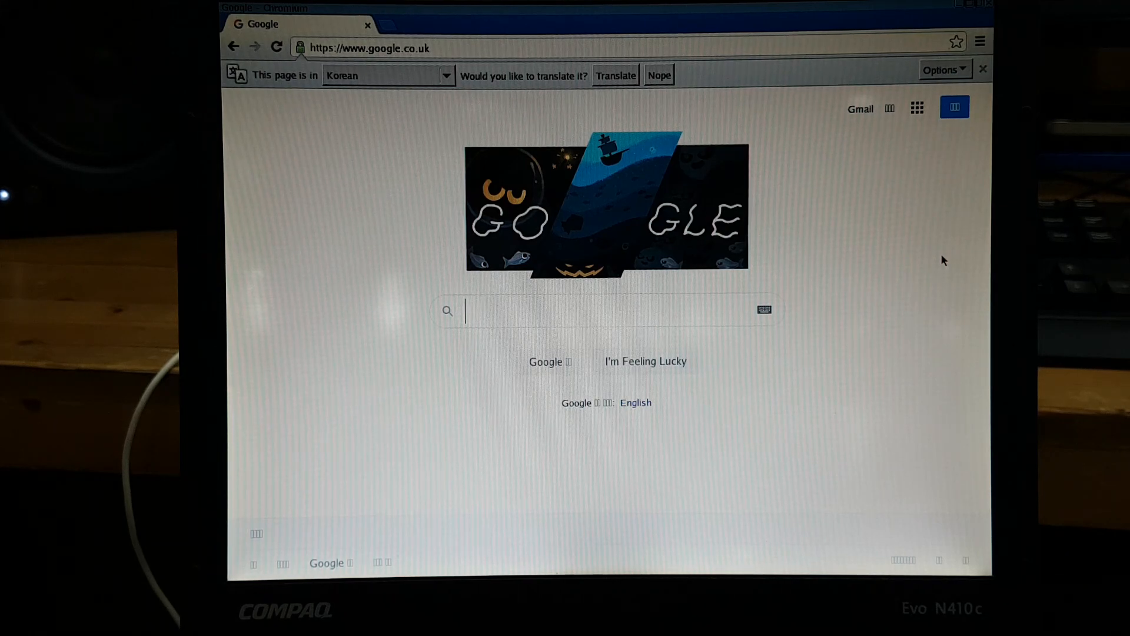